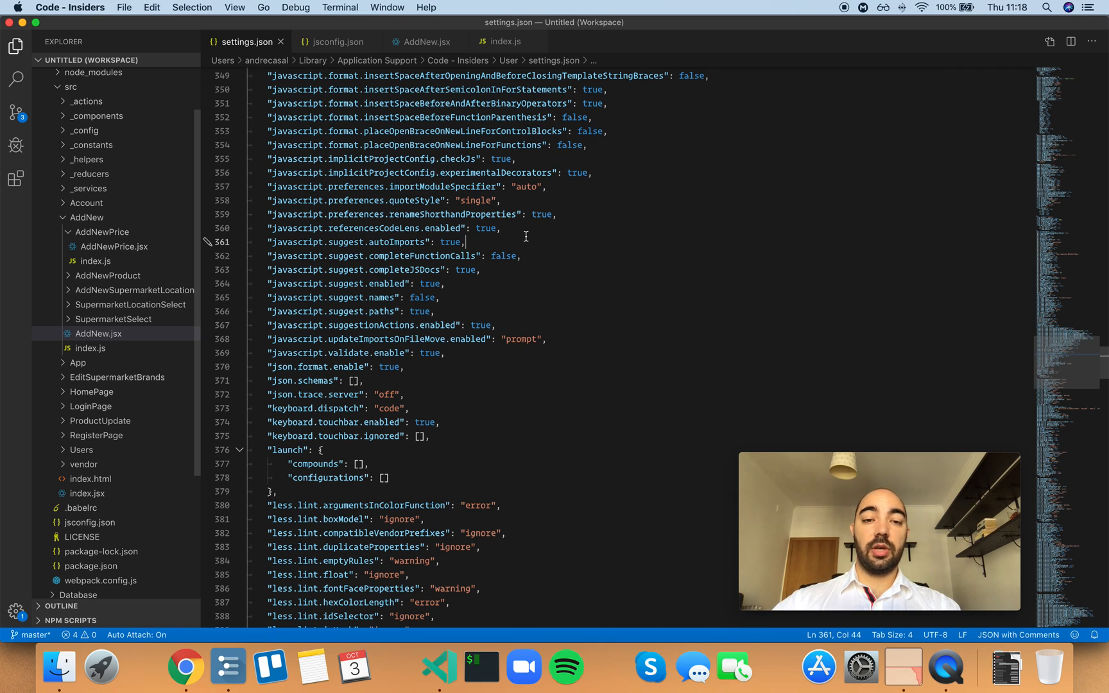
pyautogui.moveTo(405, 242)
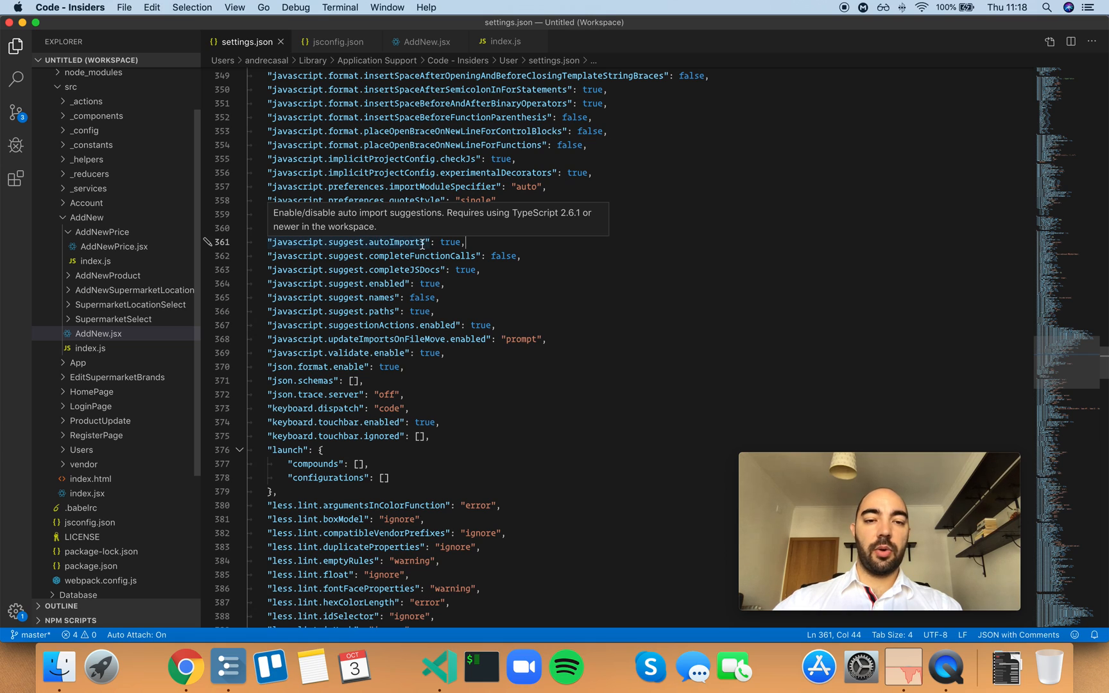
# Switch from settings.json to the AddNew.jsx component file.
pyautogui.click(425, 41)
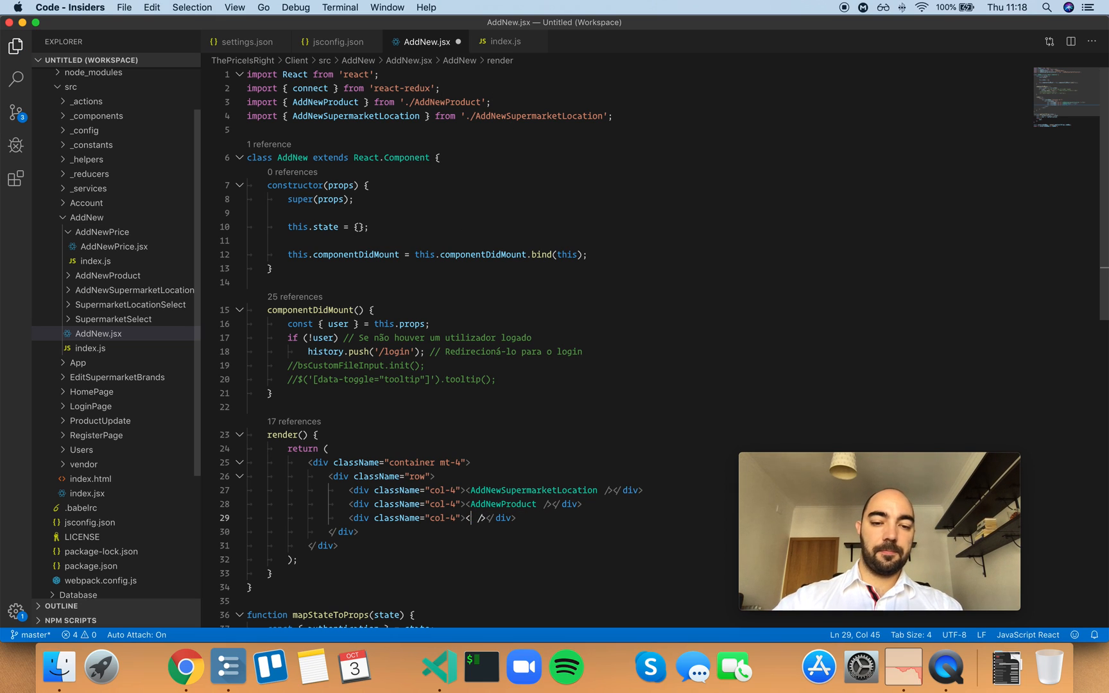
pyautogui.write('Add')
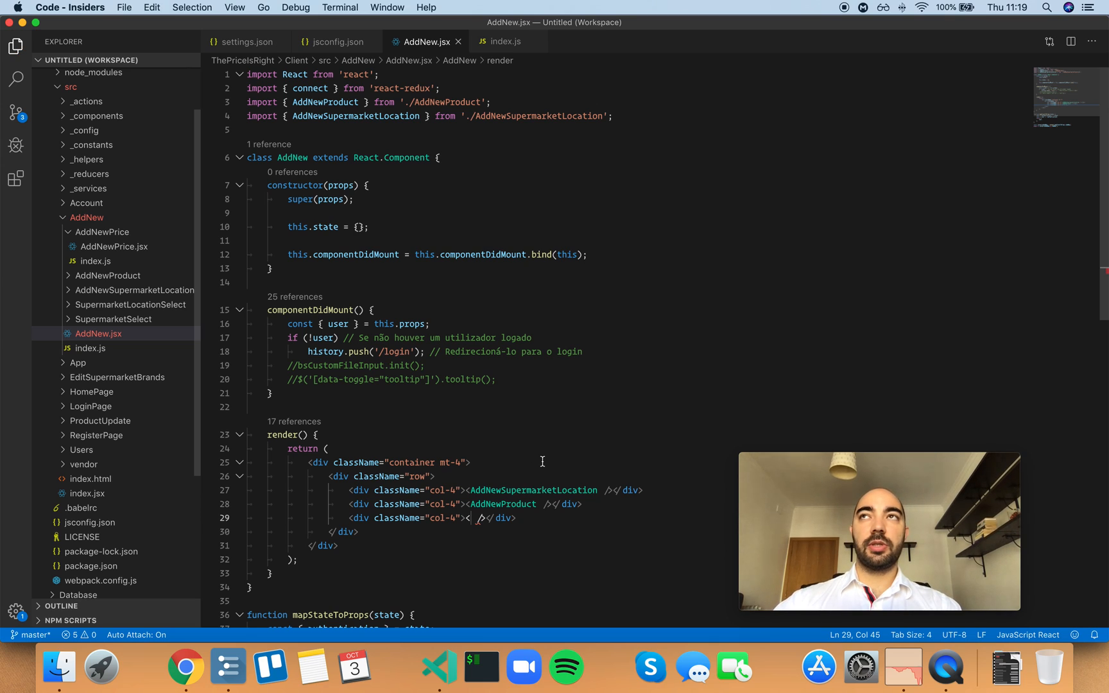
pyautogui.moveTo(507, 415)
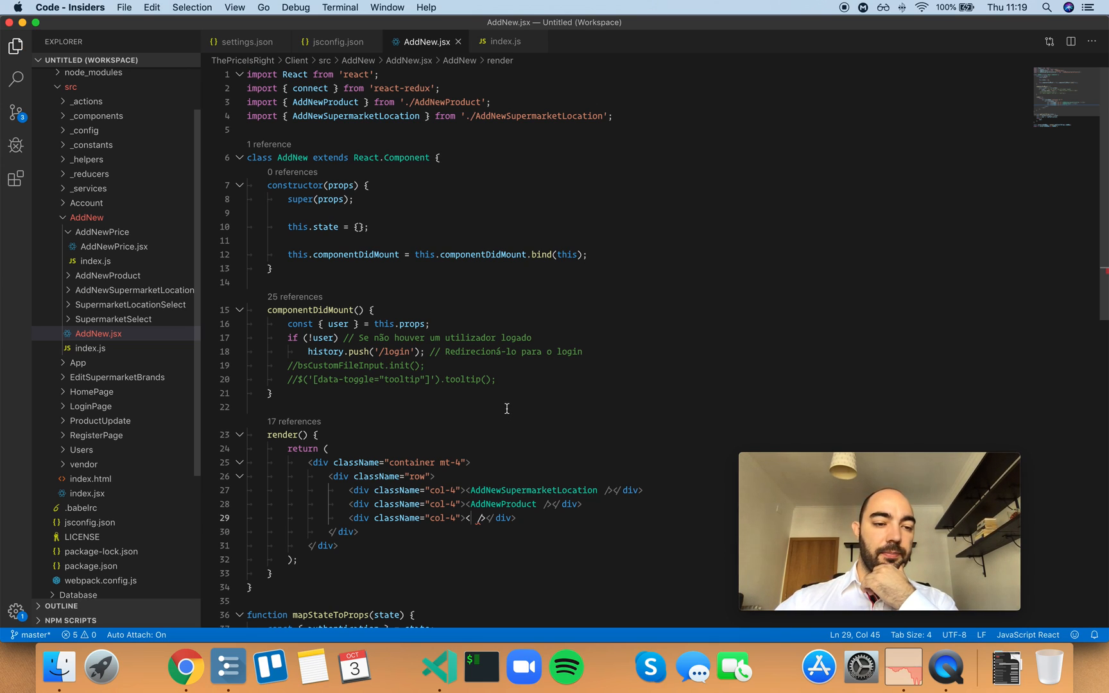
pyautogui.click(247, 41)
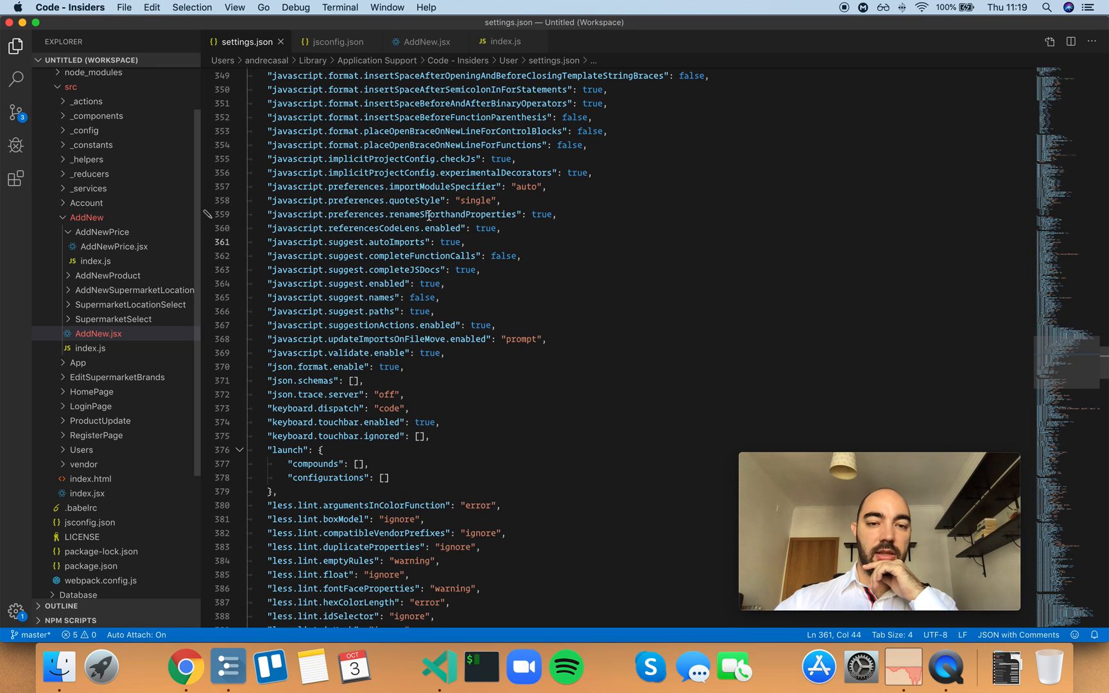
pyautogui.moveTo(487, 172)
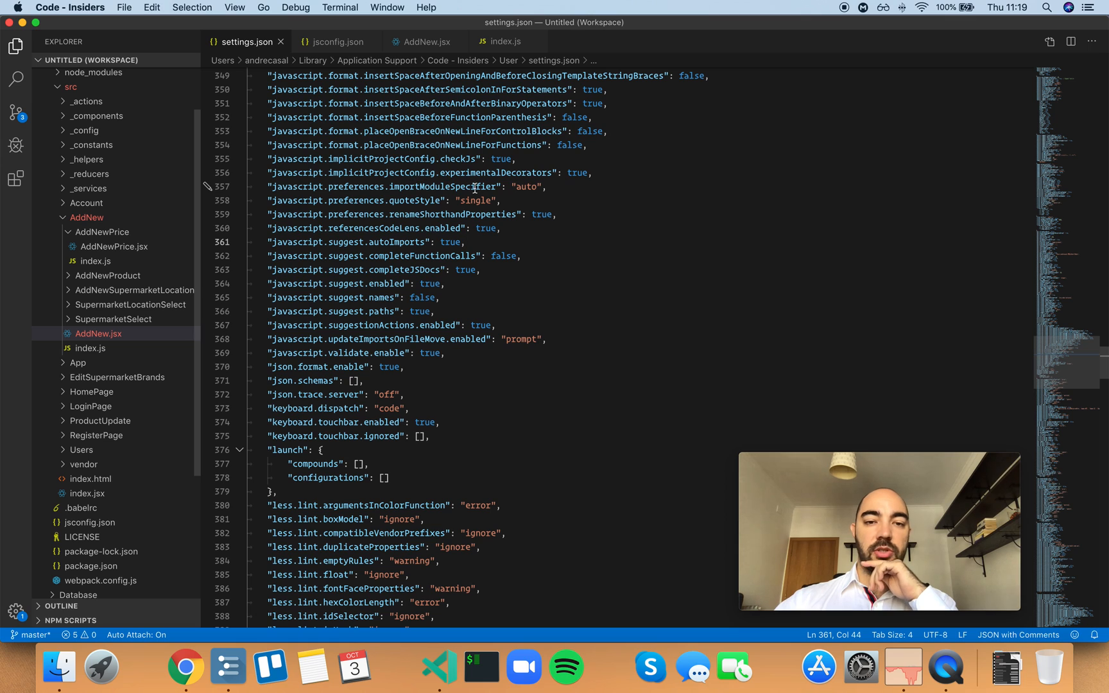
pyautogui.moveTo(677, 259)
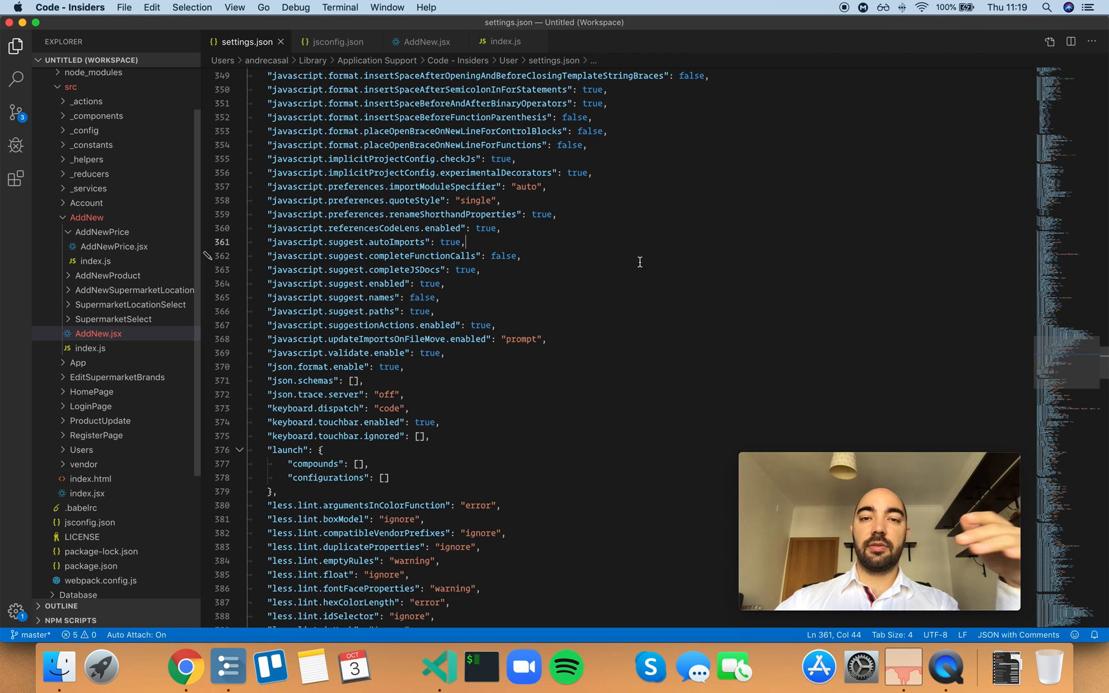
pyautogui.moveTo(643, 261)
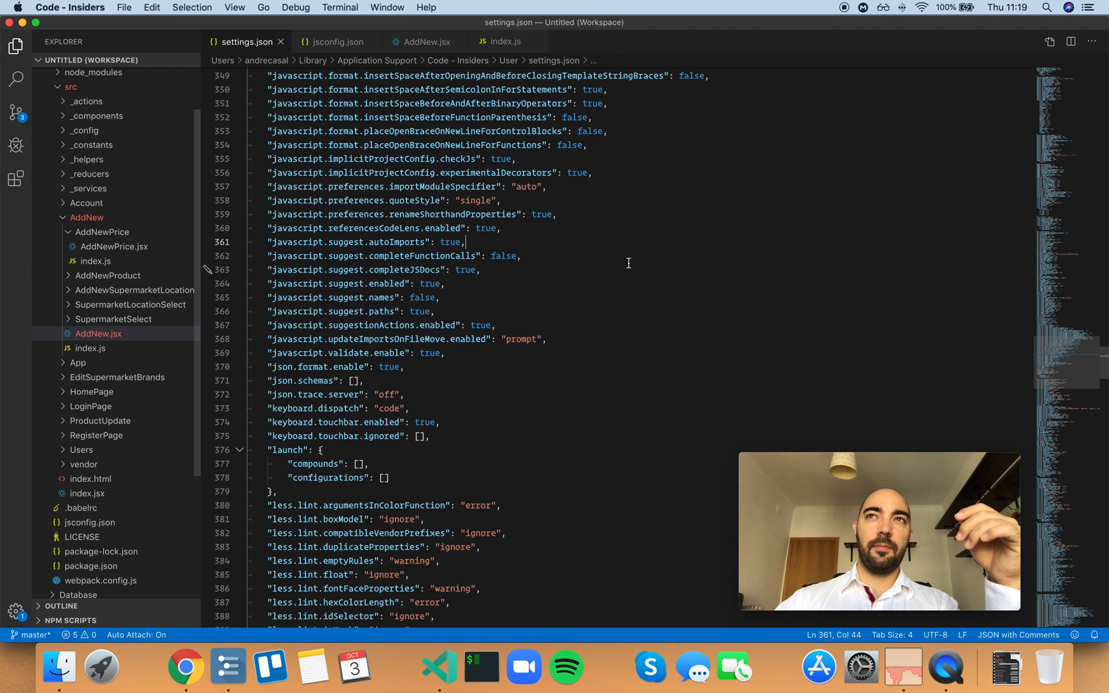
pyautogui.click(425, 41)
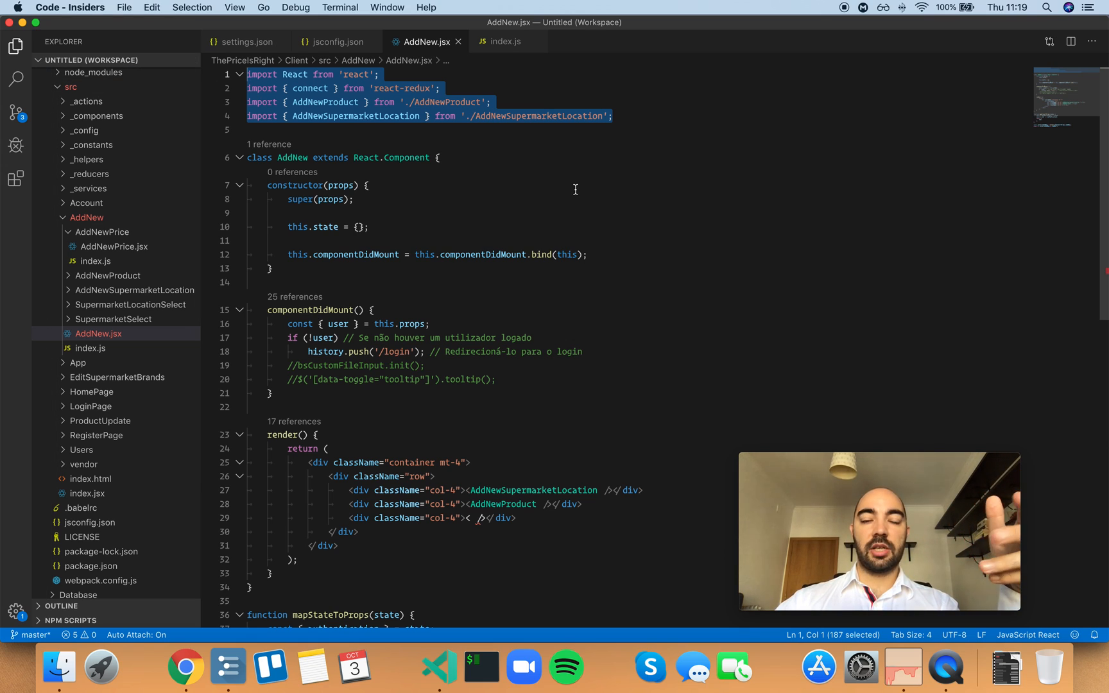
pyautogui.click(614, 115)
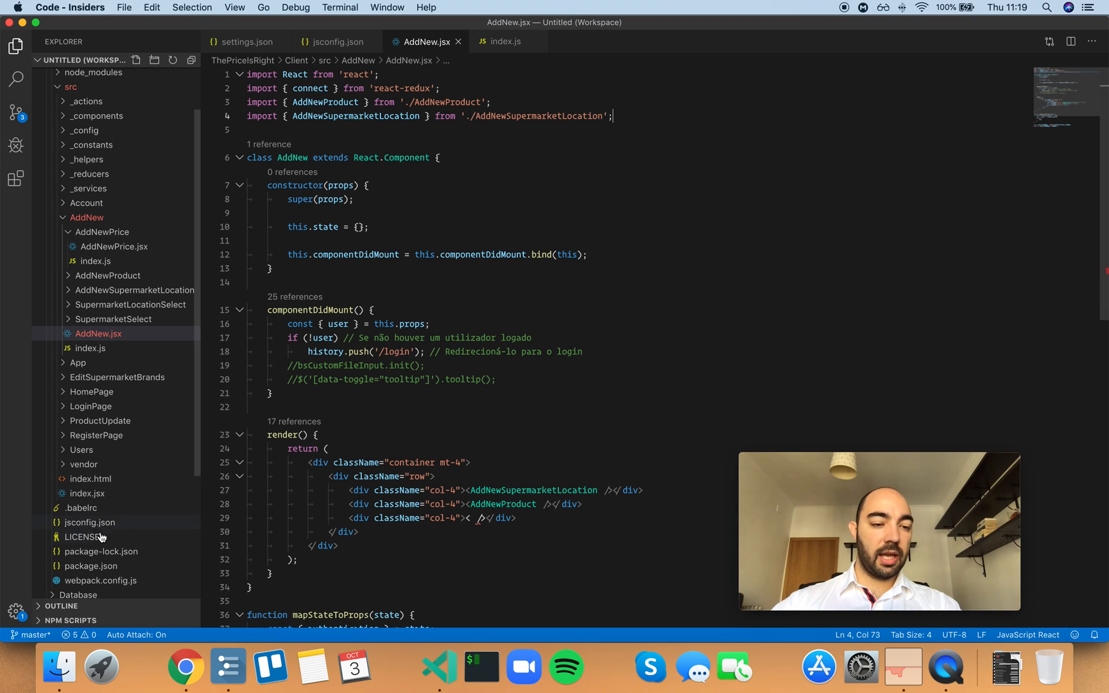
pyautogui.moveTo(91, 523)
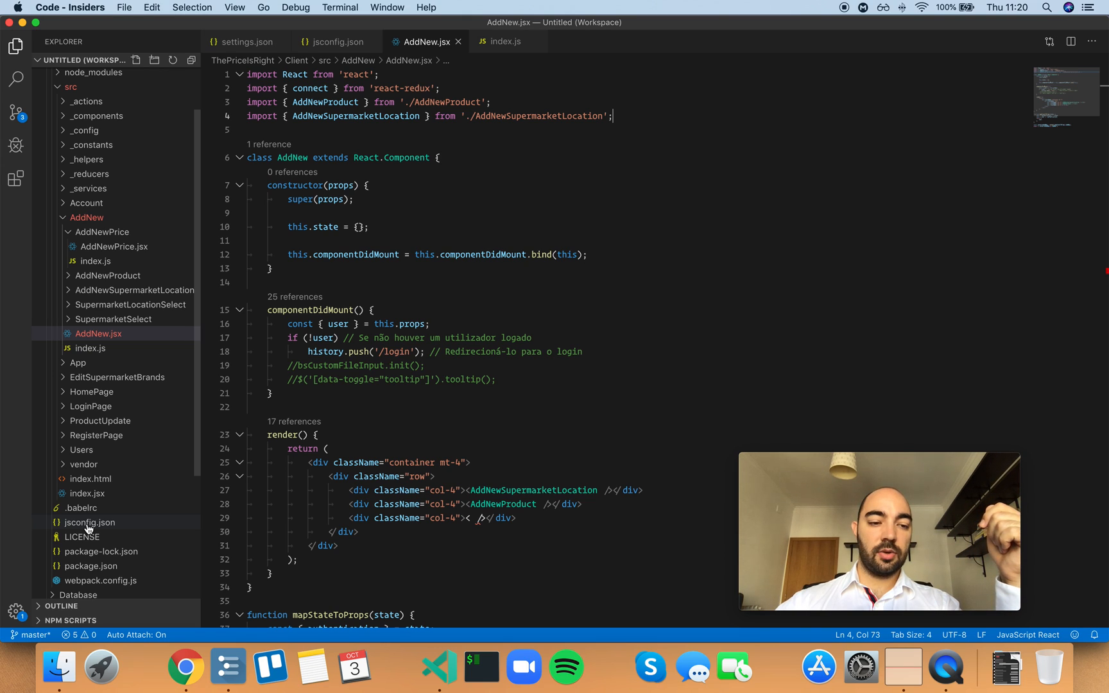
pyautogui.moveTo(407, 469)
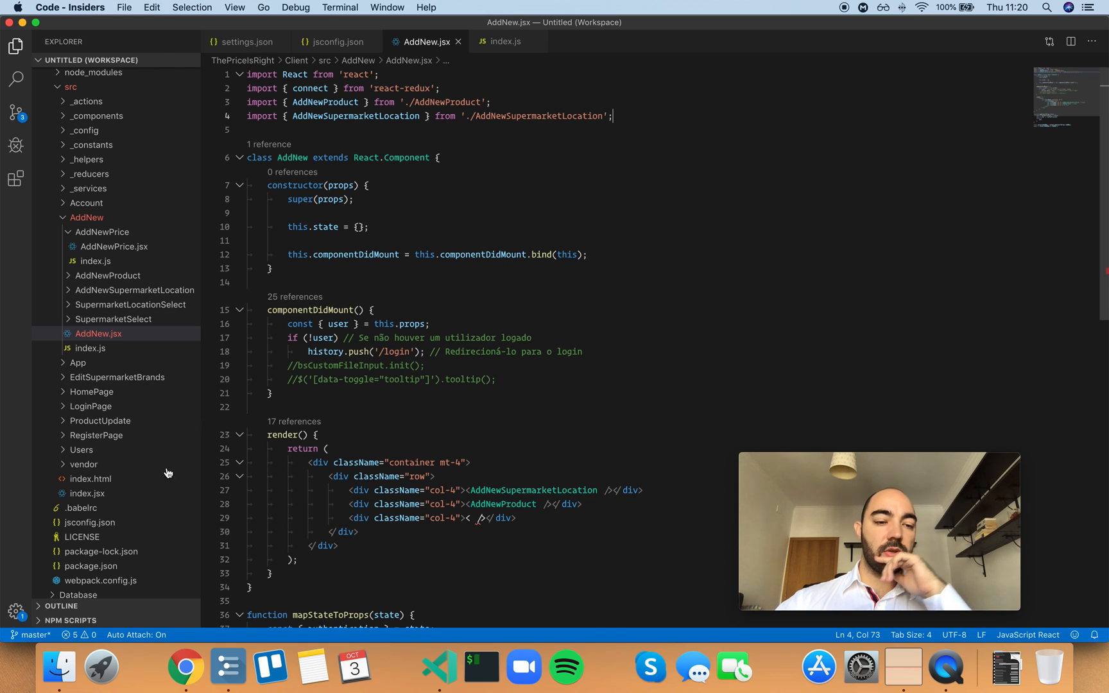
# Accept the AddNewPrice suggestion so it auto-imports from './AddNewPrice' and renders in the third column.
pyautogui.click(246, 42)
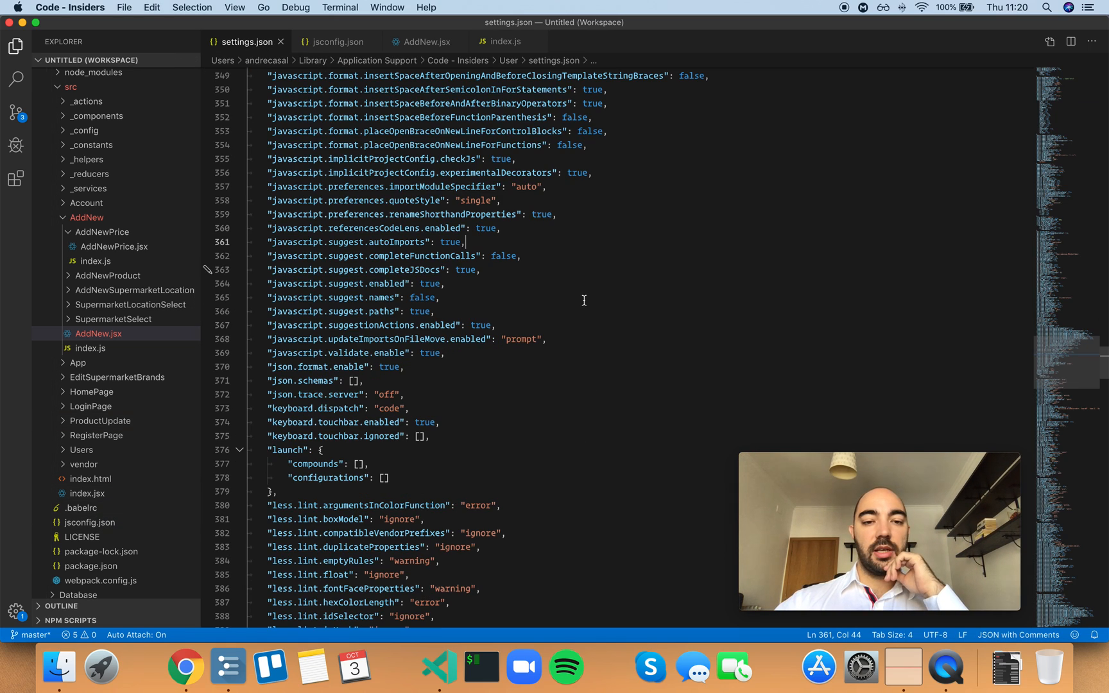
pyautogui.moveTo(400, 242)
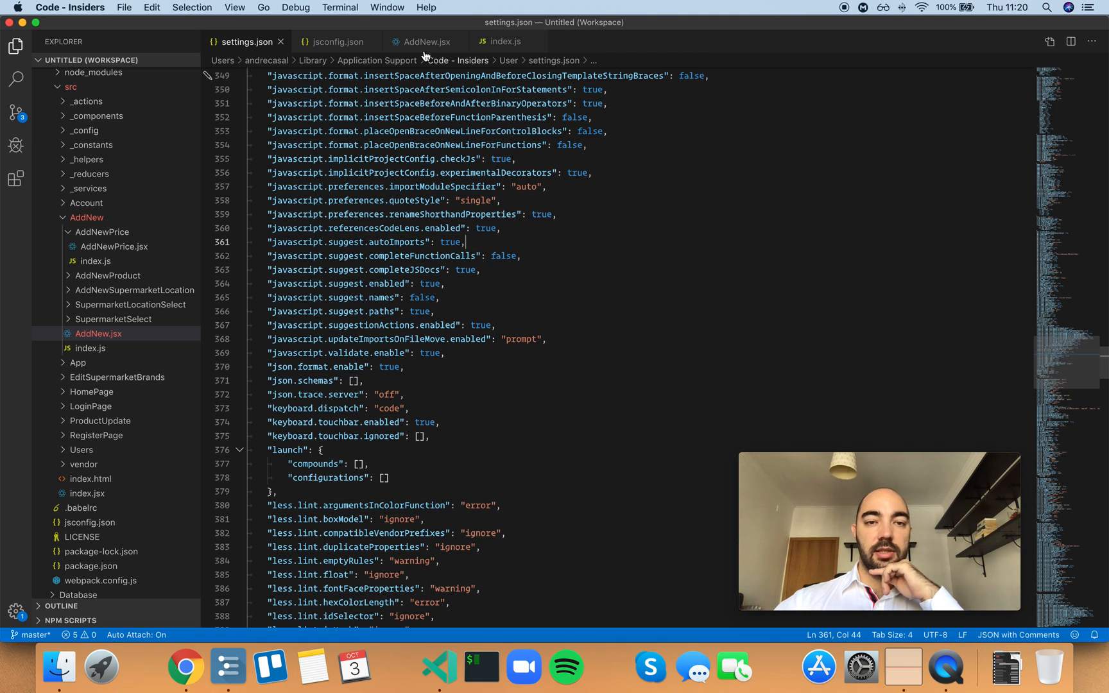
pyautogui.click(423, 41)
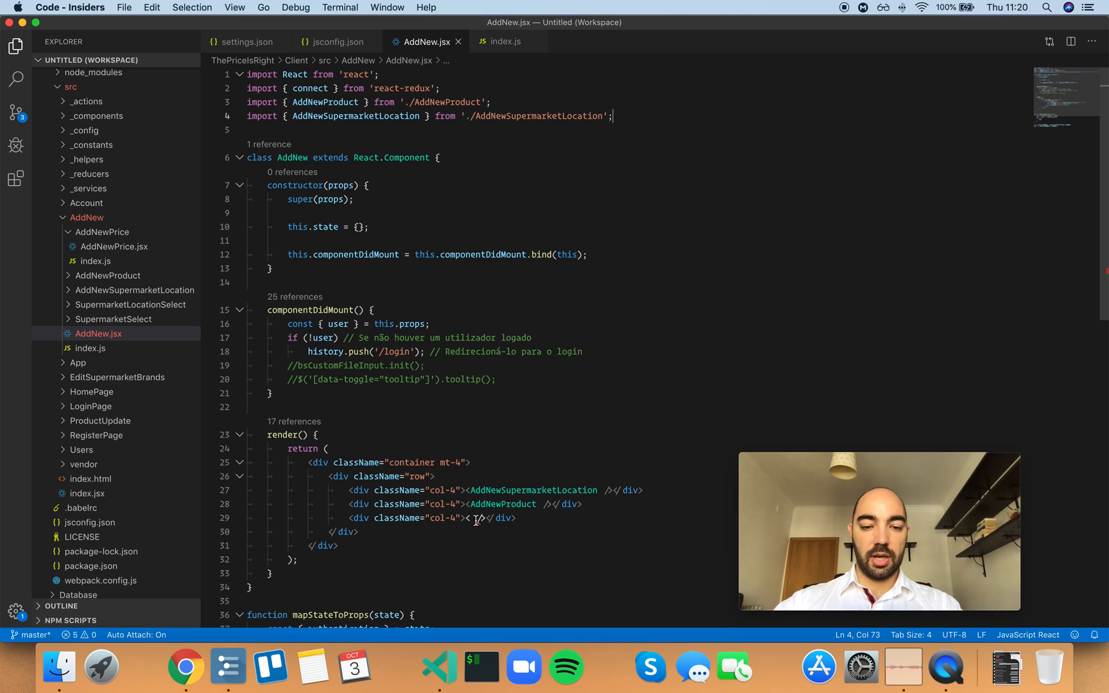
pyautogui.write('Add')
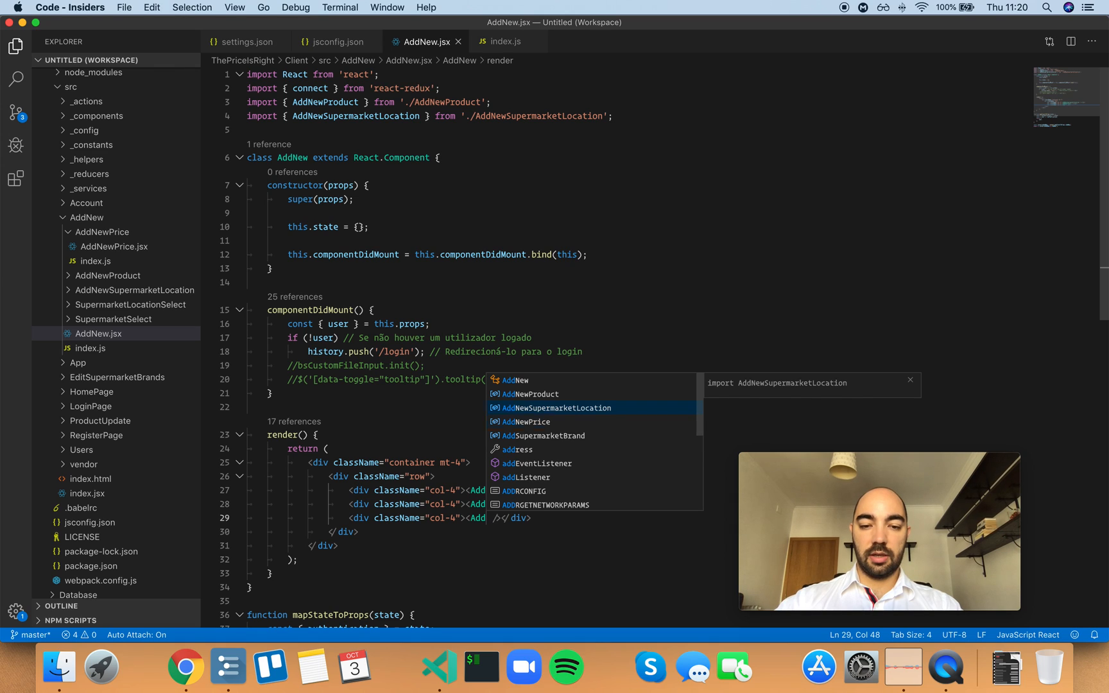
pyautogui.click(527, 422)
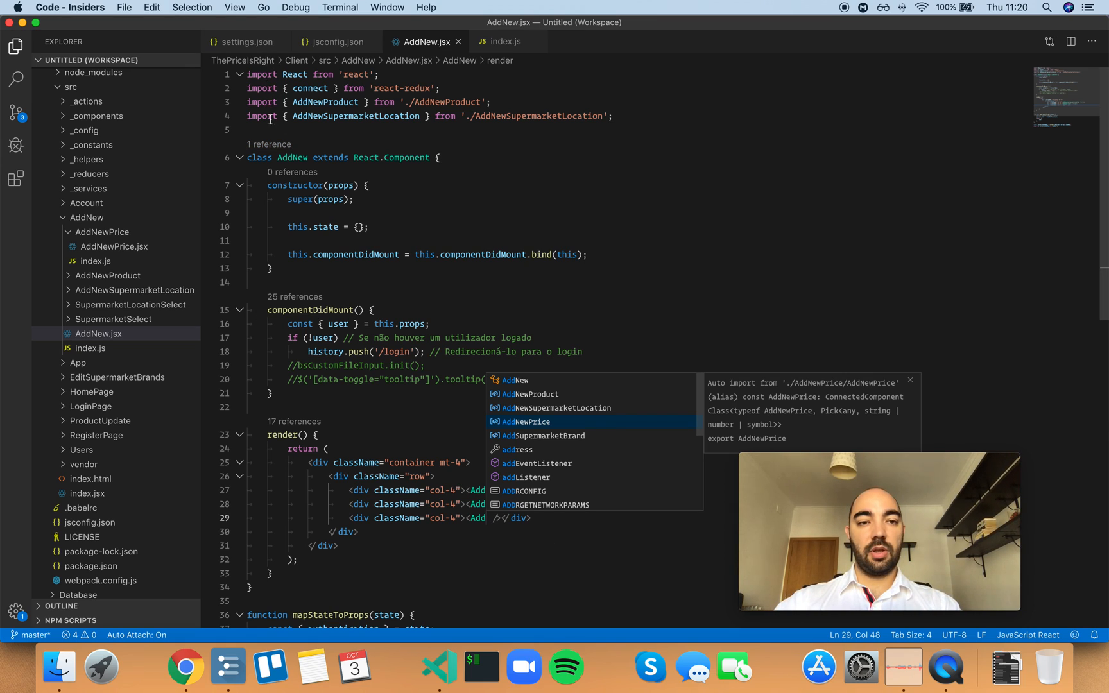
pyautogui.moveTo(543, 428)
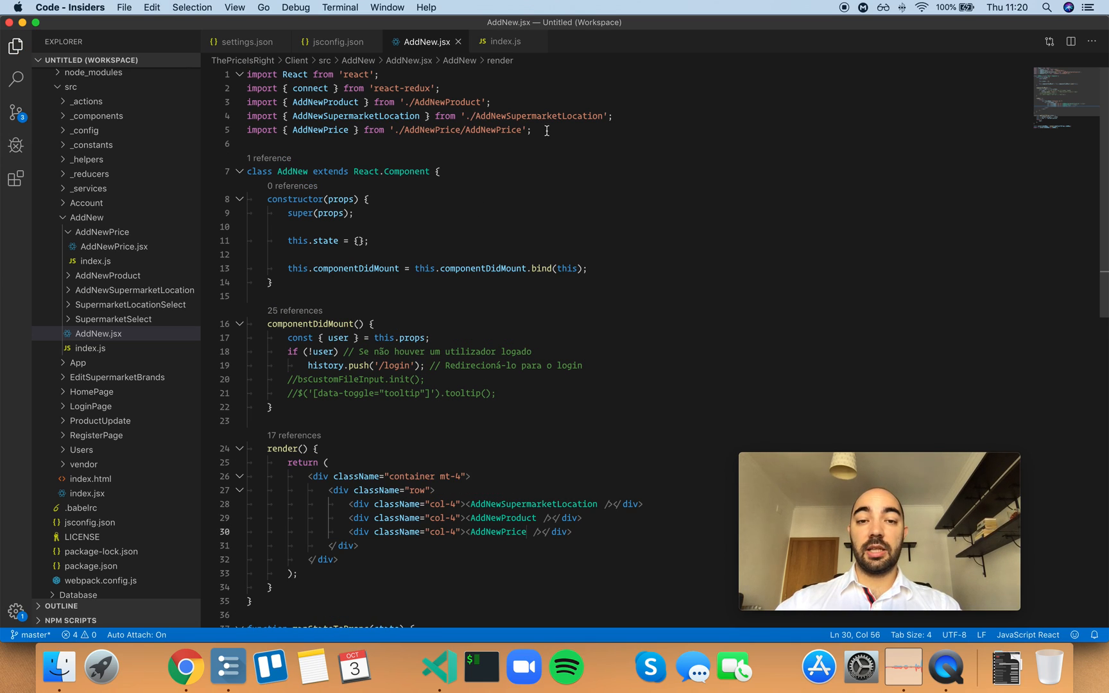
pyautogui.tripleClick(389, 130)
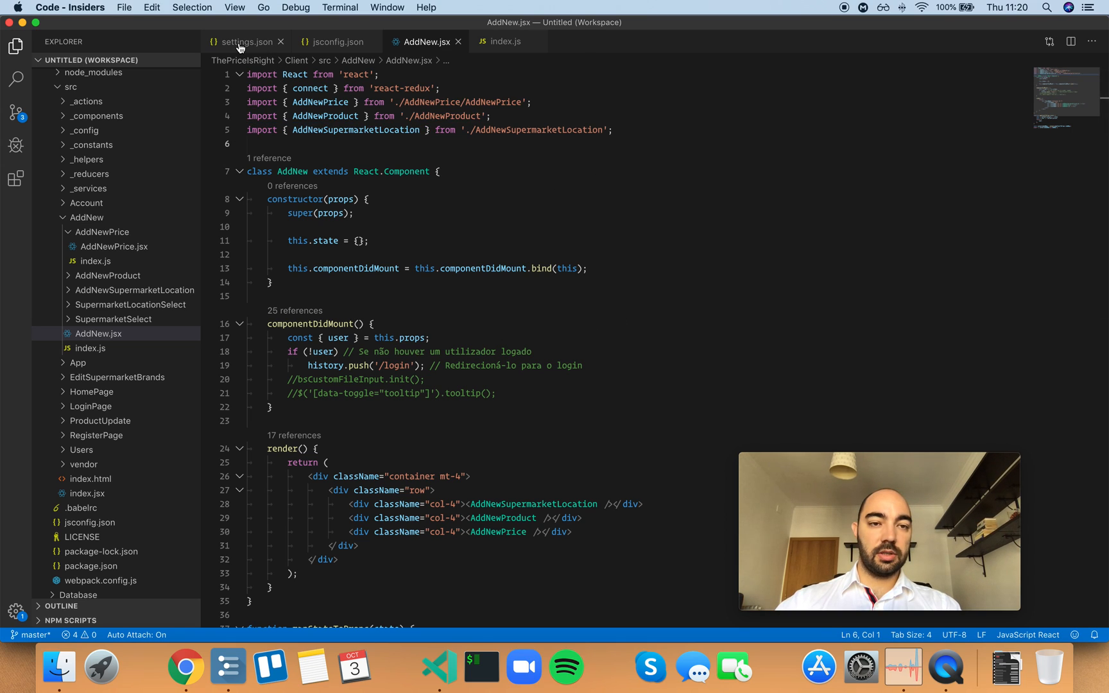
# Set javascript.suggest.autoImports to false in settings.json and return to AddNew.jsx.
pyautogui.click(244, 41)
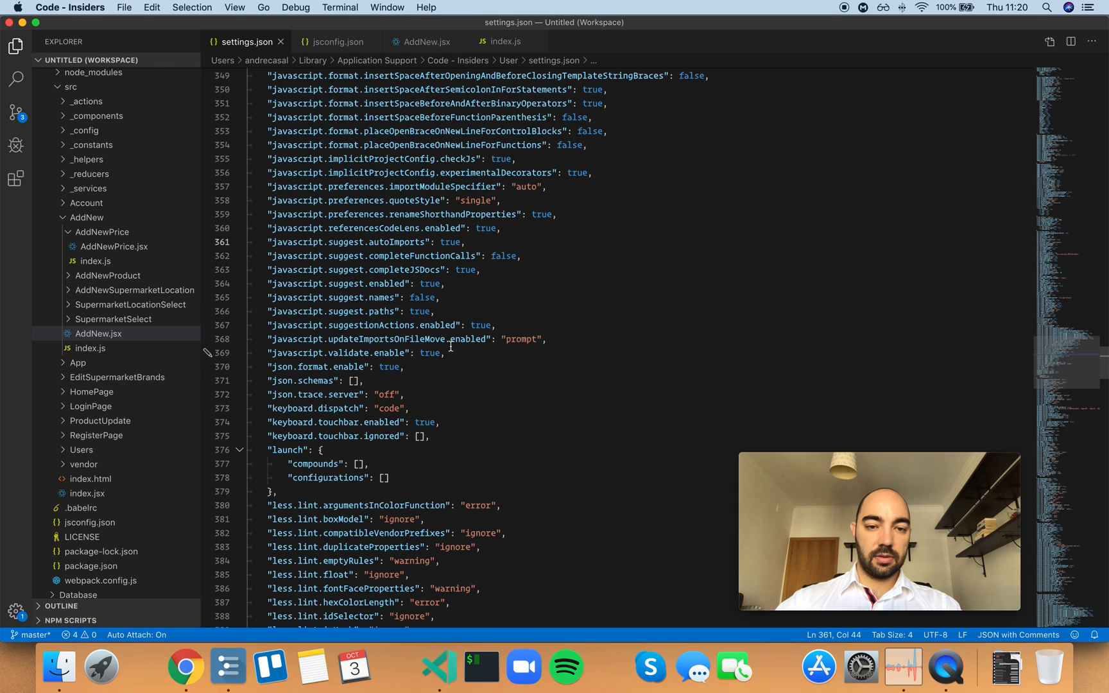
pyautogui.write('fa')
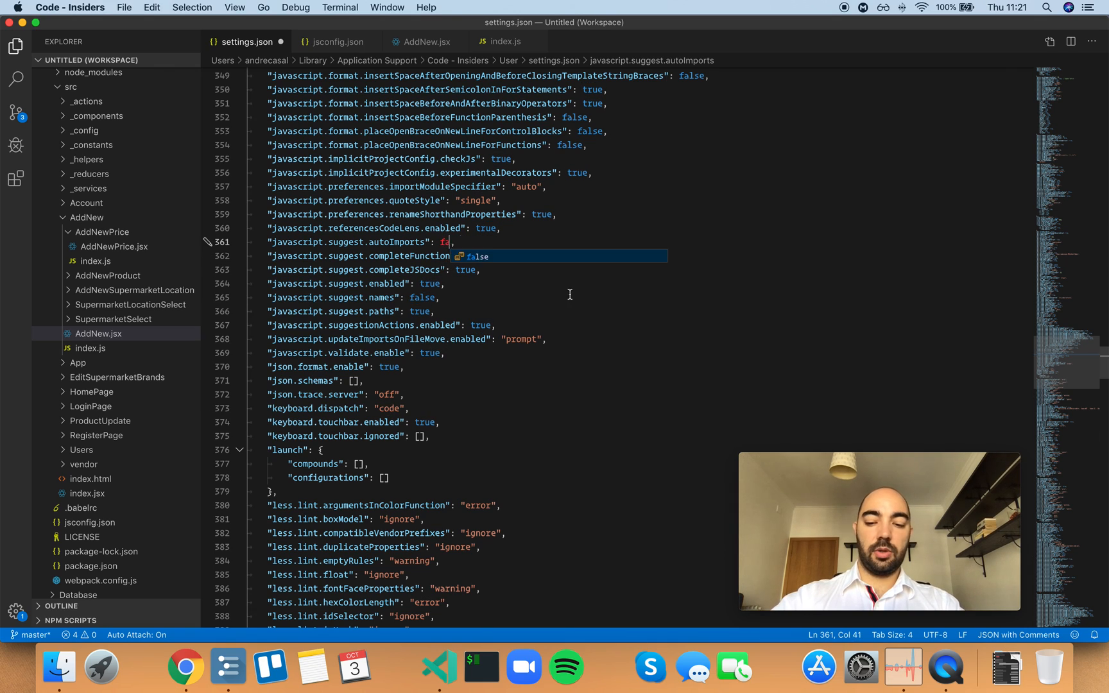
pyautogui.write('lse')
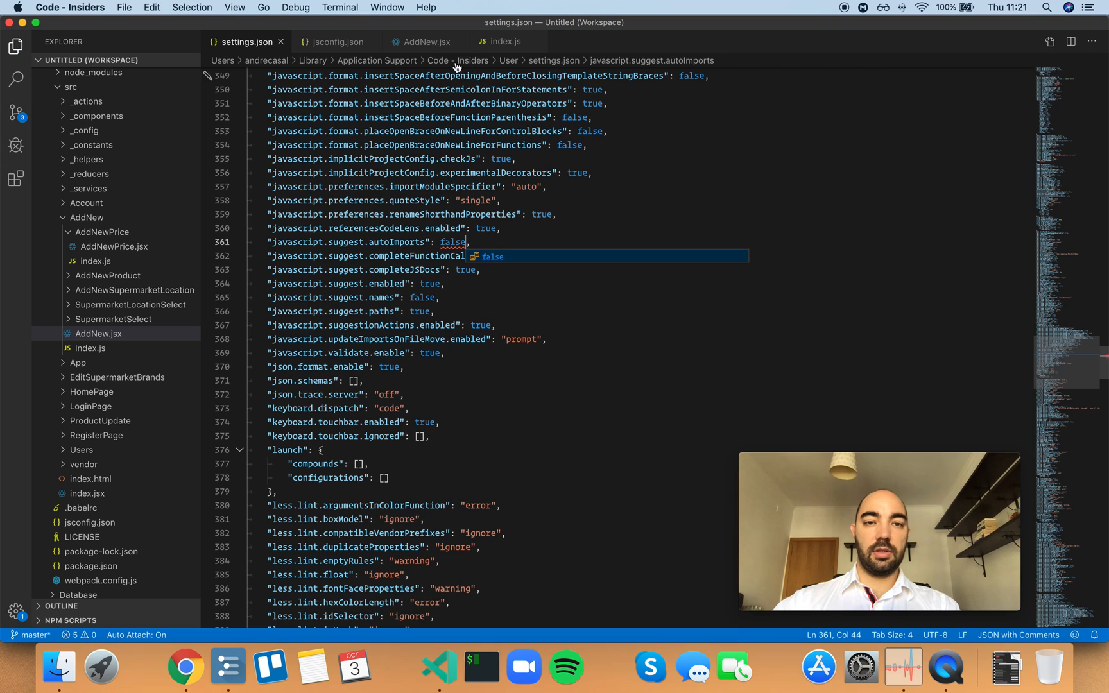
pyautogui.click(425, 41)
pyautogui.write('<div className="col-4"><Add /></div>')
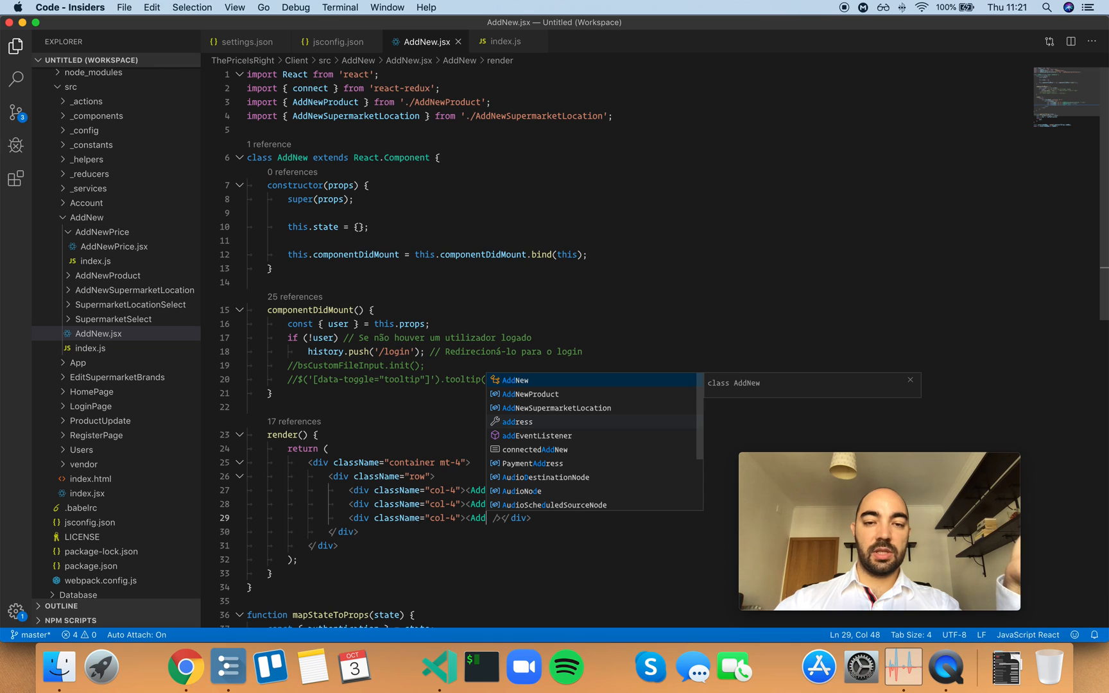
pyautogui.moveTo(424, 101)
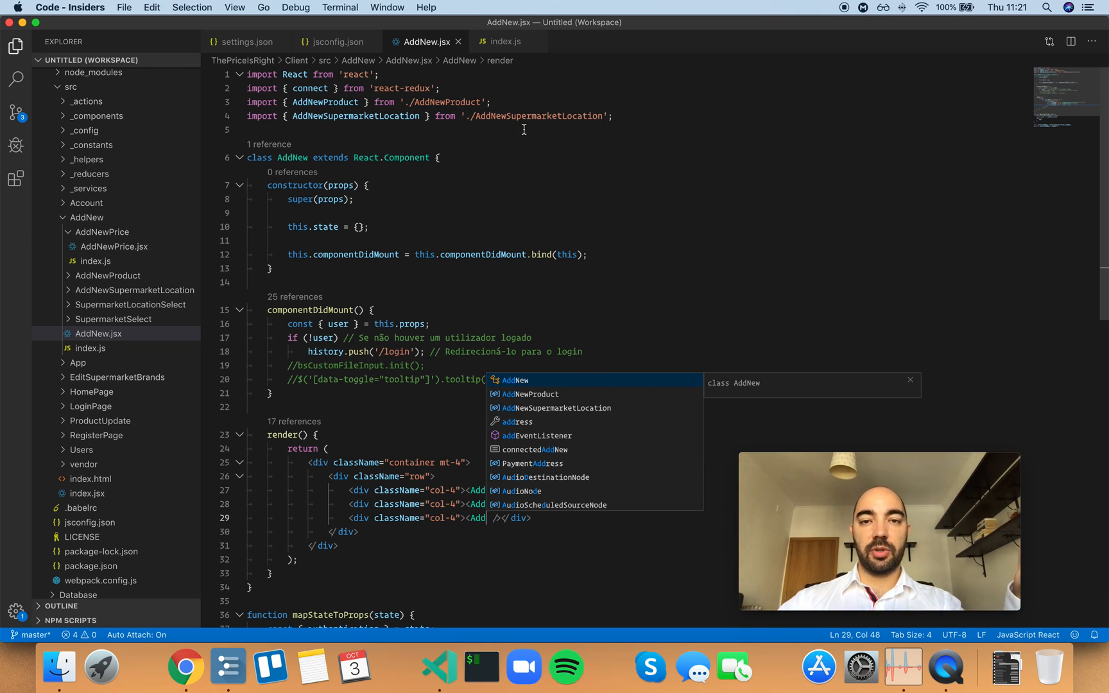
pyautogui.moveTo(545, 137)
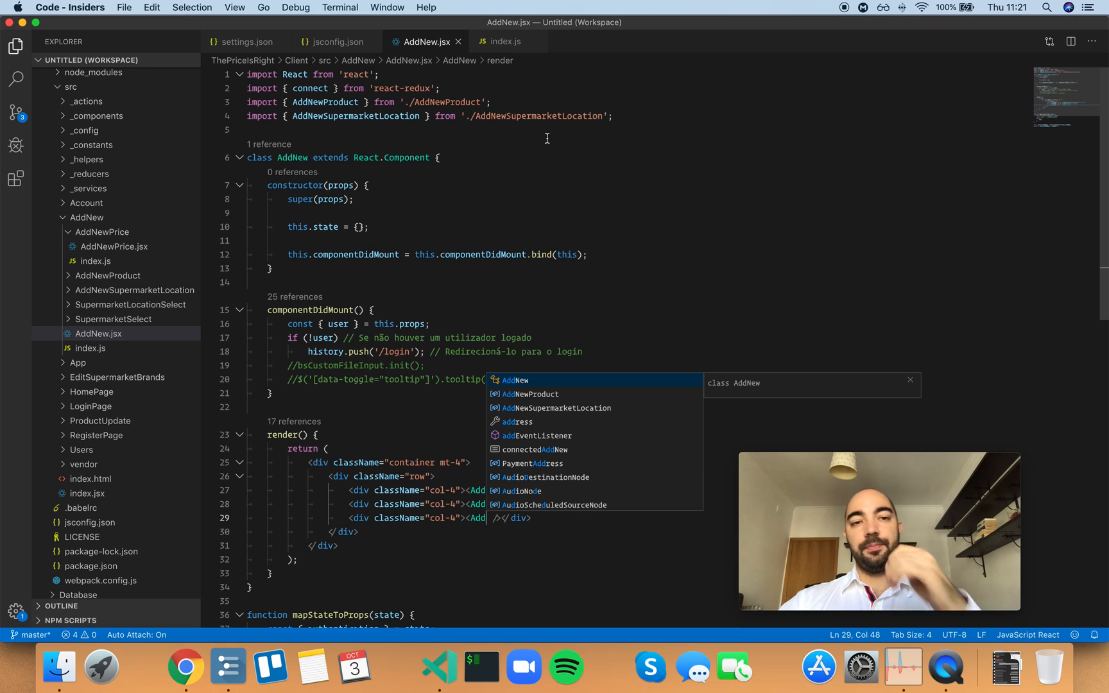
# Set javascript.suggest.autoImports back to true, then start typing Add in AddNew.jsx's third column.
pyautogui.click(247, 41)
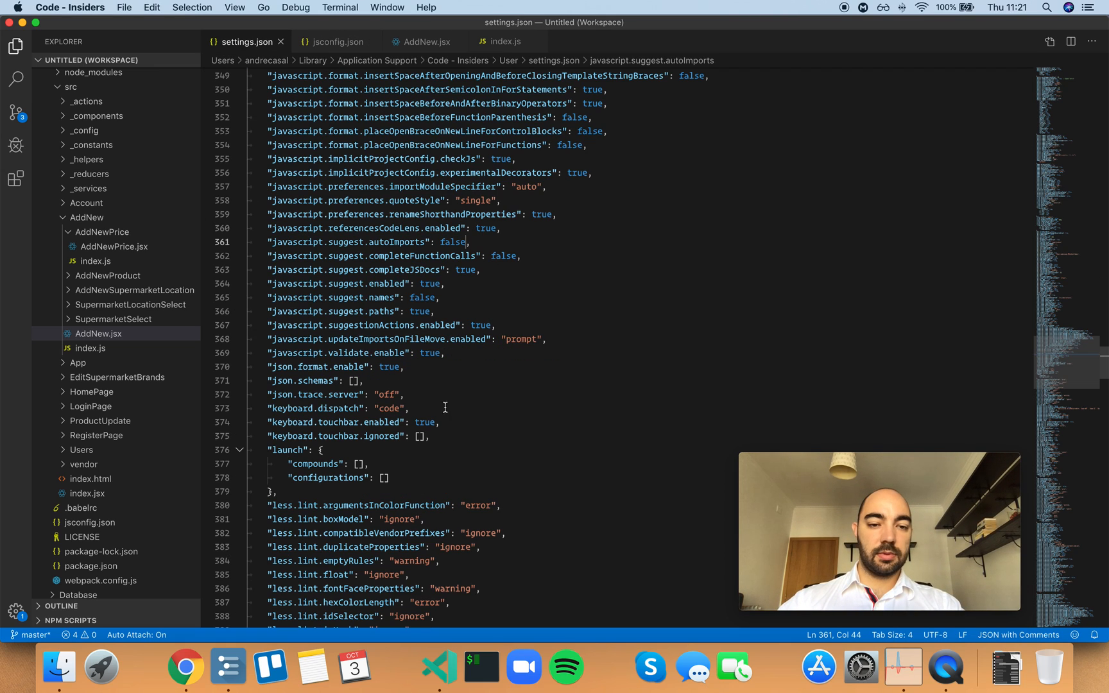
pyautogui.write('true')
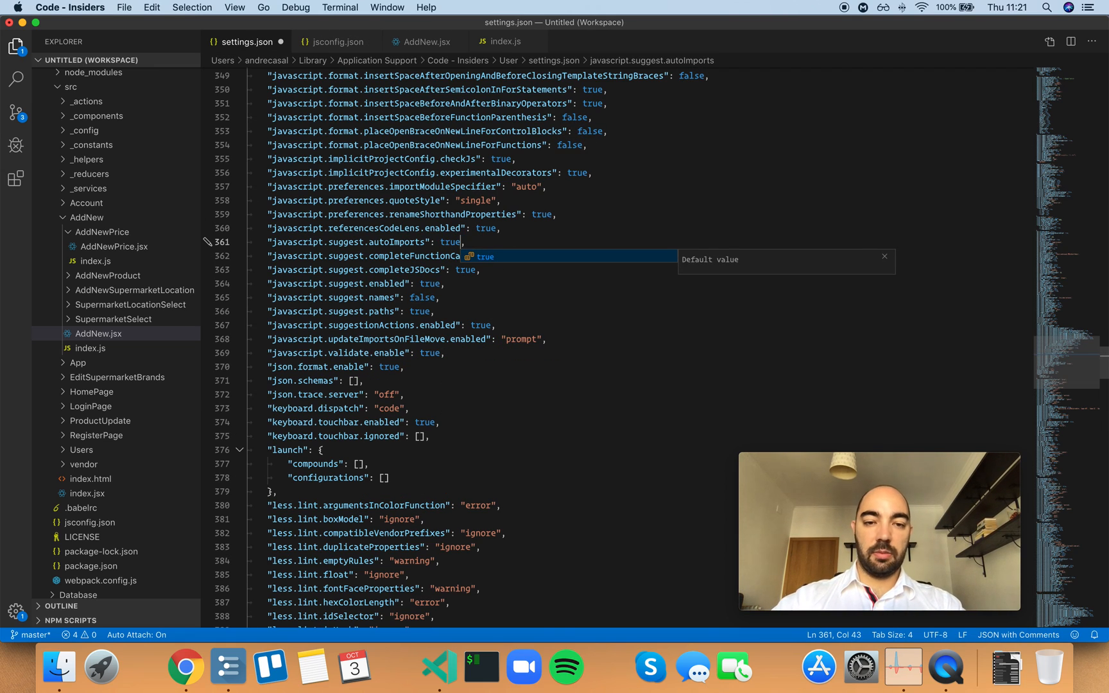
pyautogui.click(423, 41)
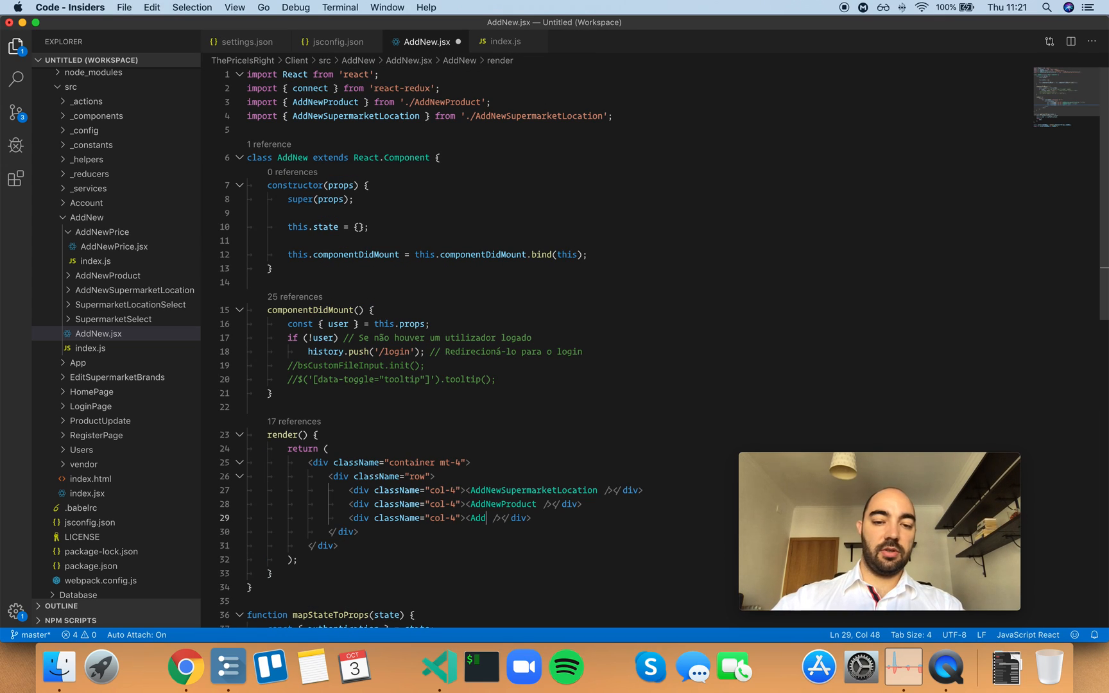
pyautogui.write('Add')
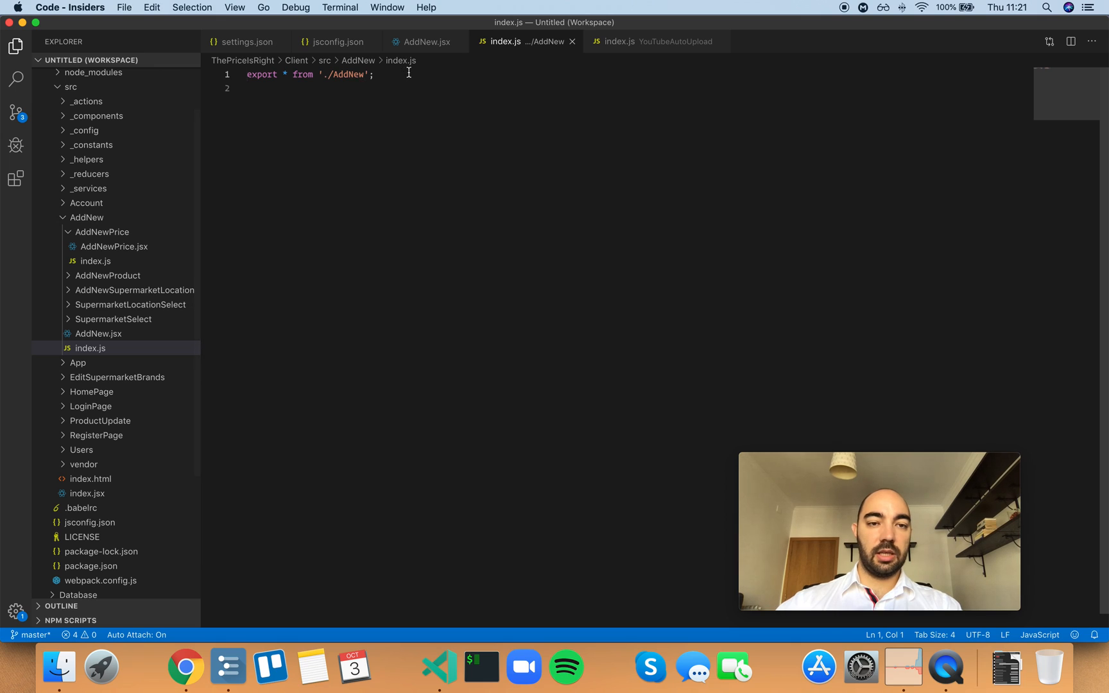
# Review AddNewPrice/index.js and the finished AddNew.jsx, then show settings.json with autoImports true.
pyautogui.click(423, 42)
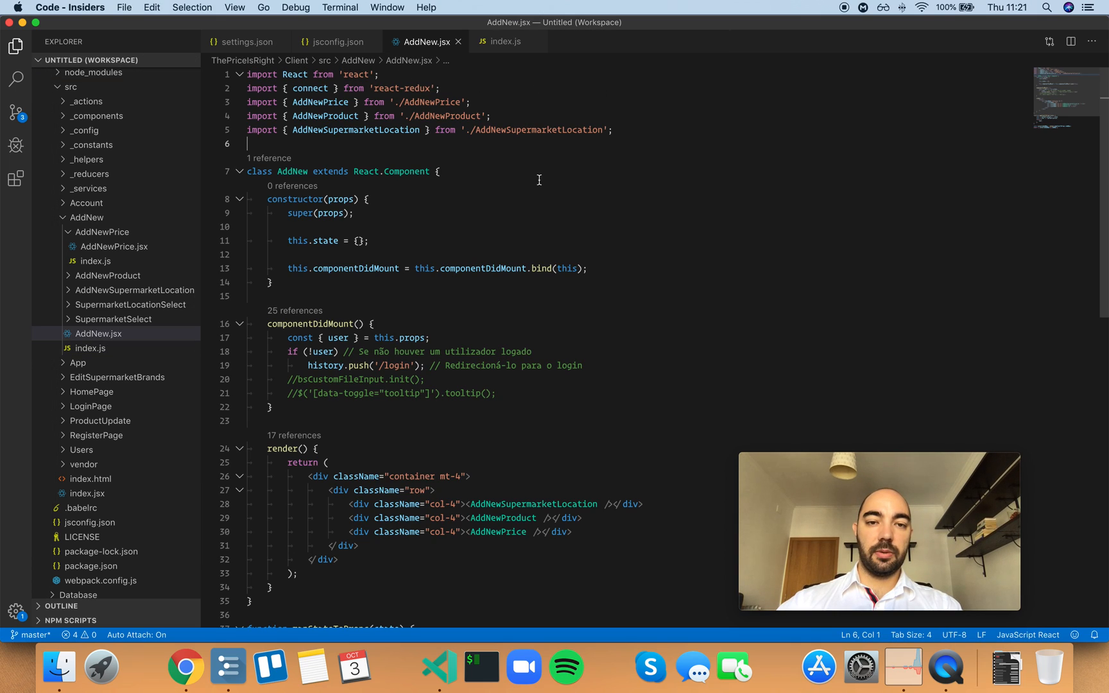
pyautogui.click(93, 260)
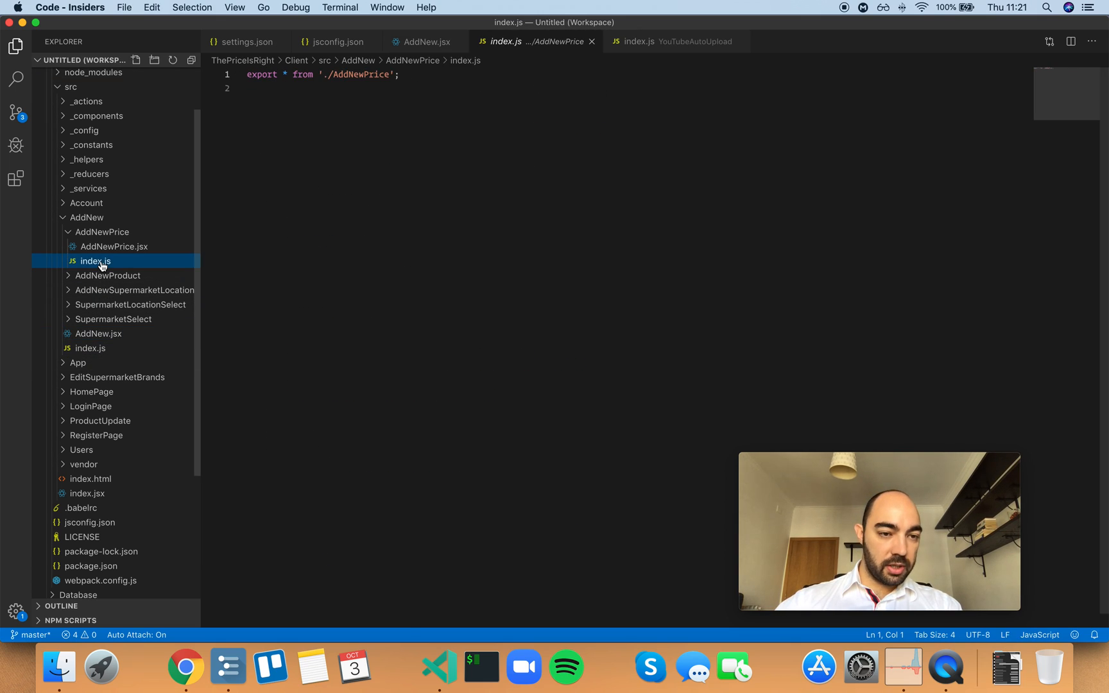
pyautogui.click(425, 41)
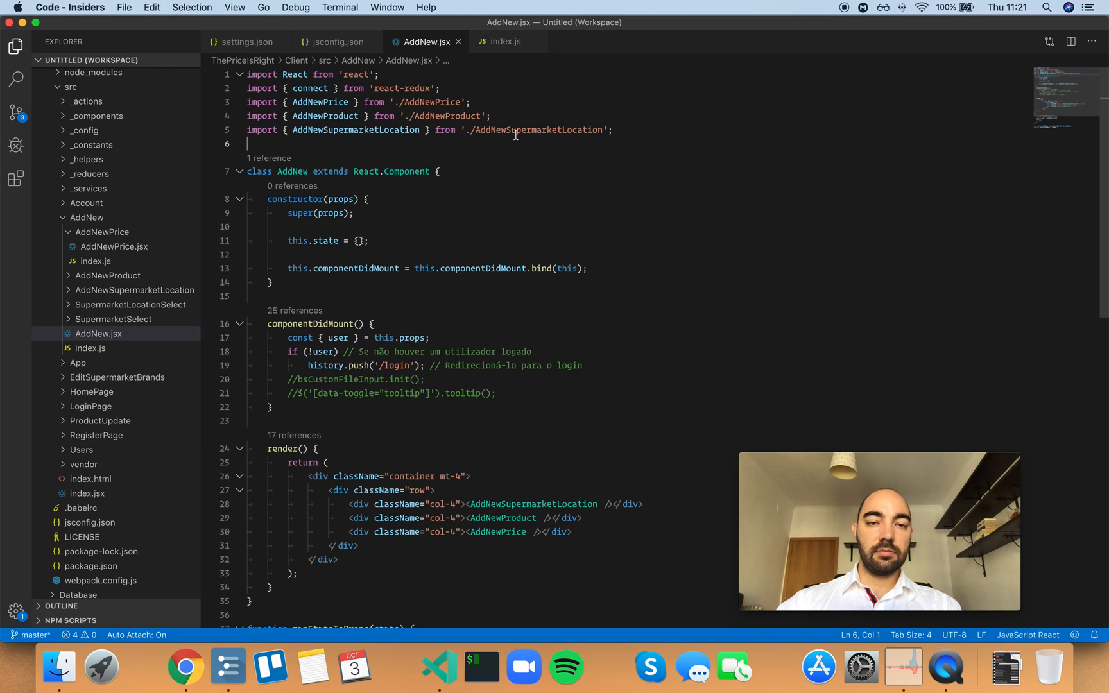
pyautogui.moveTo(234, 47)
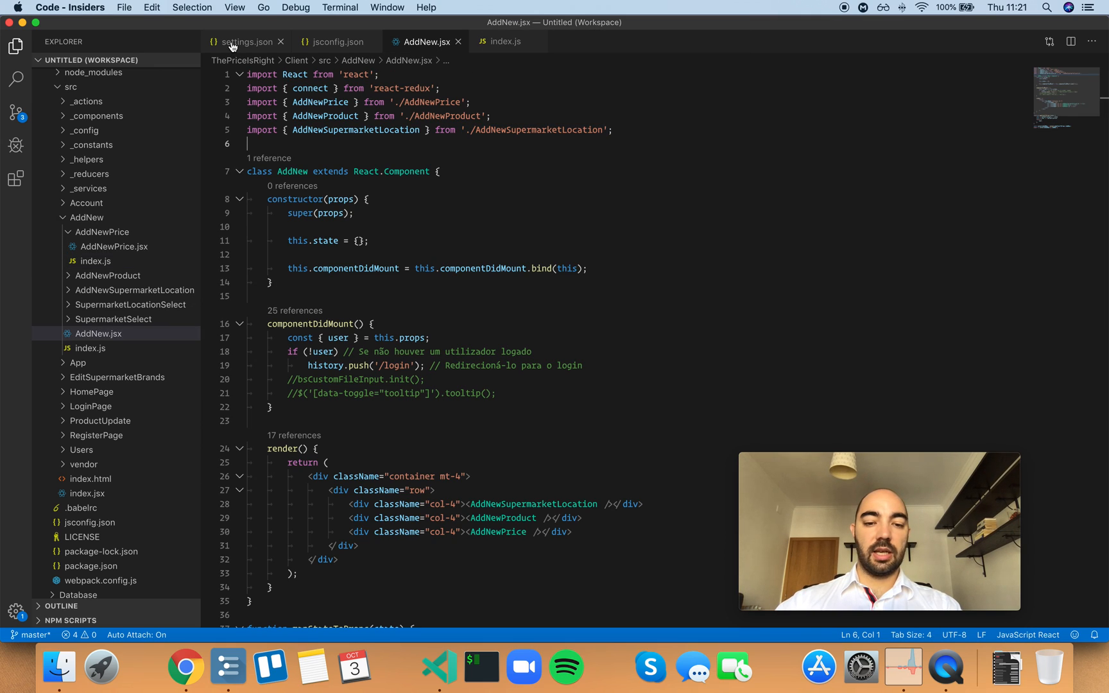
pyautogui.click(244, 41)
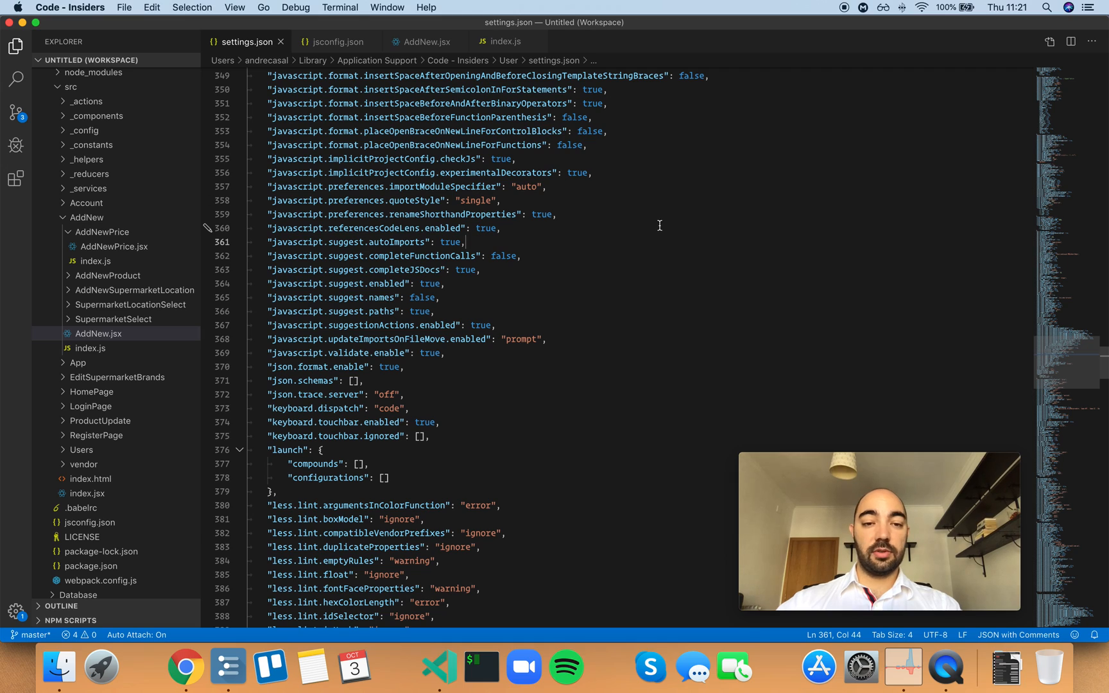